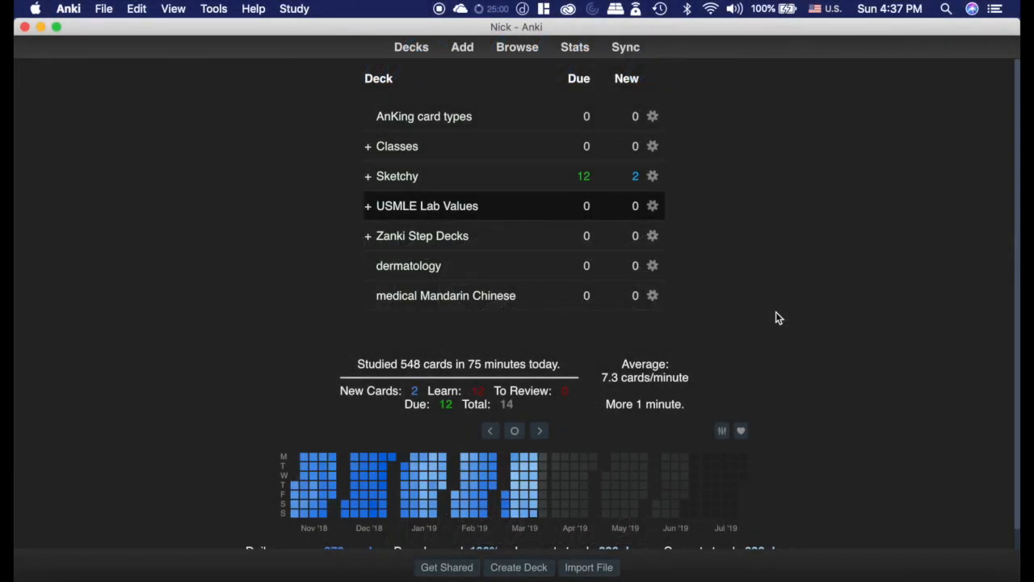
# Look at the Sketchy deck's overview and return to the deck list.
pyautogui.click(398, 175)
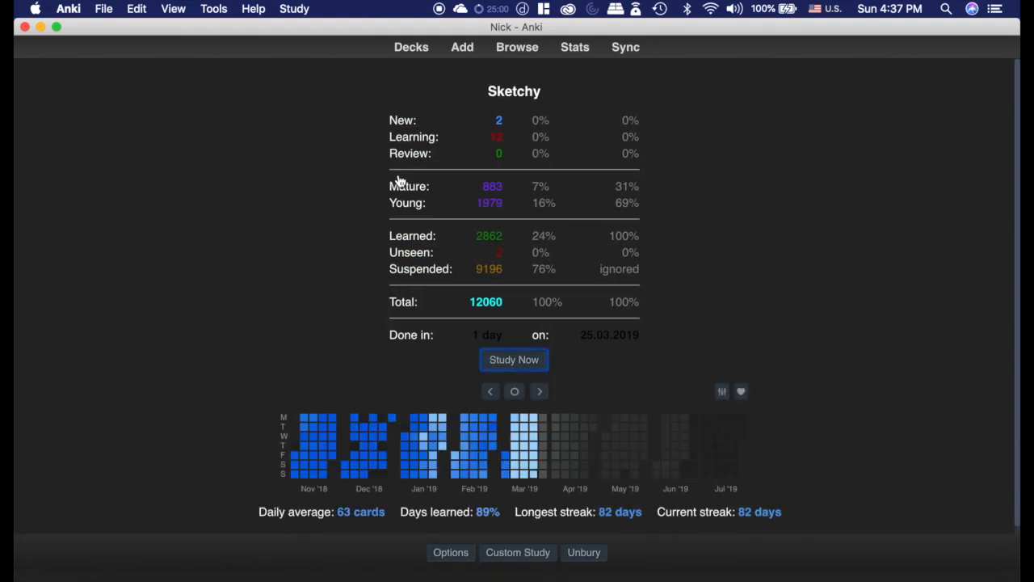
pyautogui.click(514, 359)
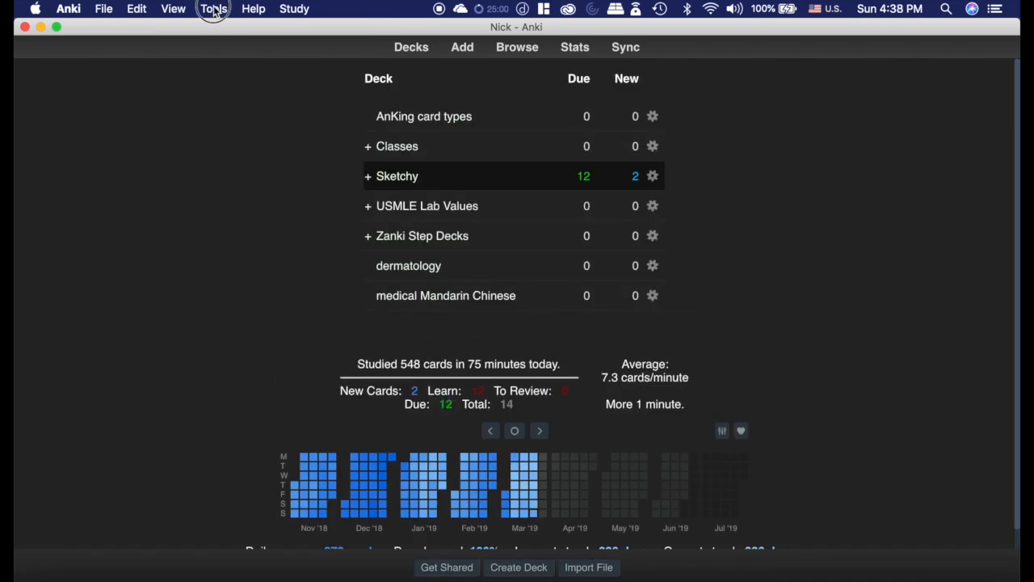
# In the installed add-ons list, select Progress Bar and view its files.
pyautogui.click(213, 10)
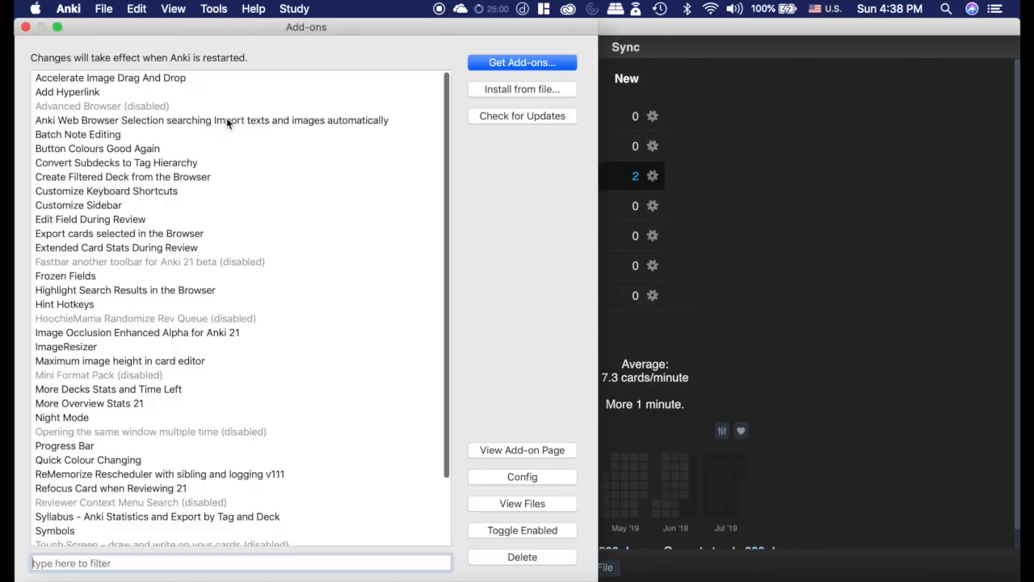
pyautogui.scroll(-3)
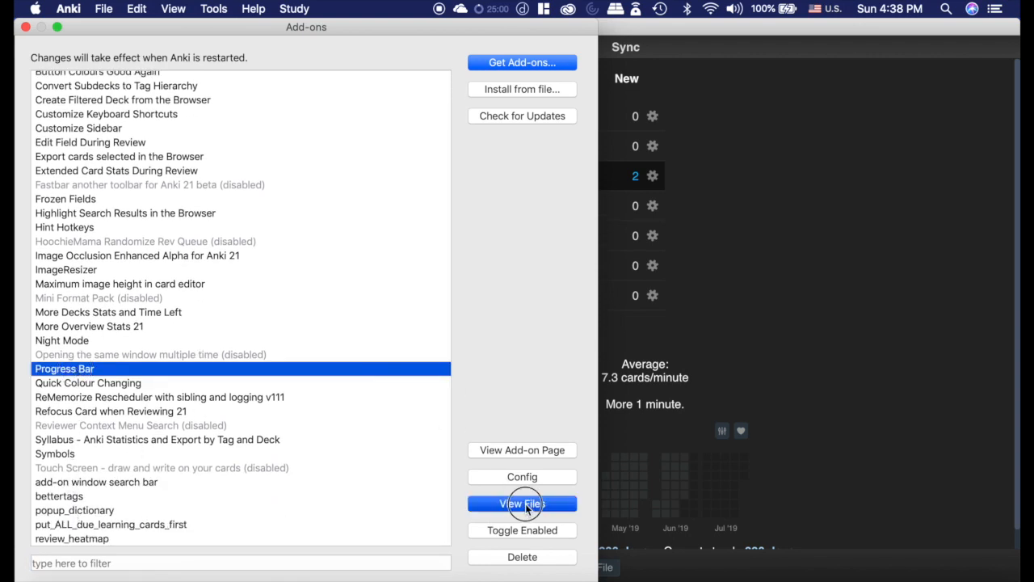
pyautogui.click(522, 504)
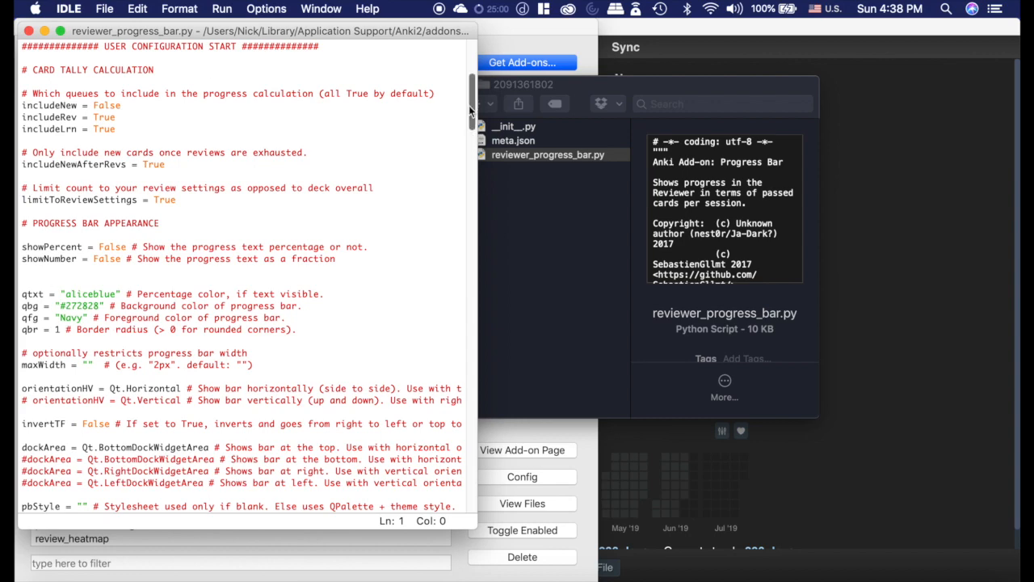
# Scroll reviewer_progress_bar.py to the PROGRESS BAR APPEARANCE section with qbg and qfg colours.
pyautogui.scroll(-3)
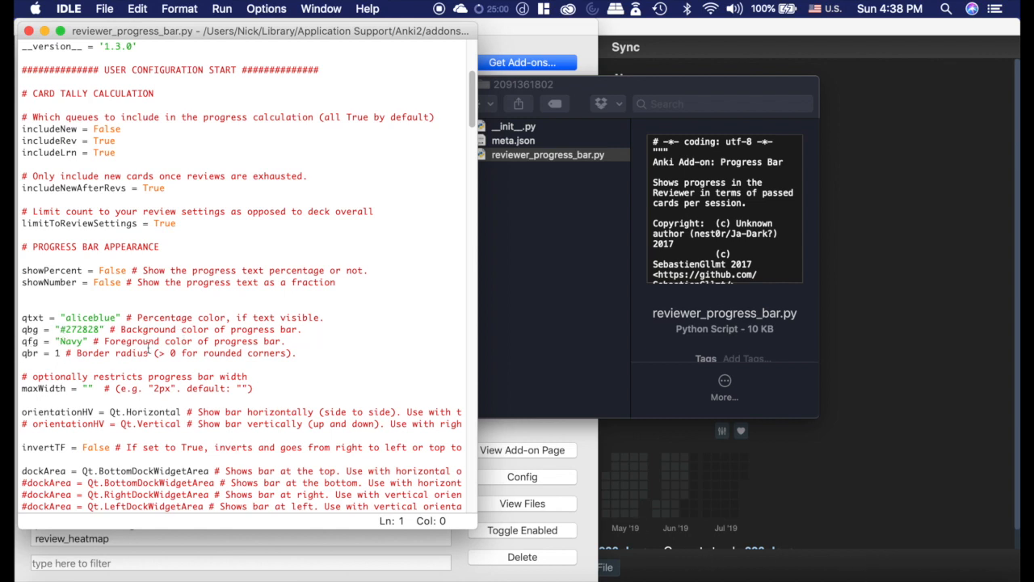
pyautogui.moveTo(736, 572)
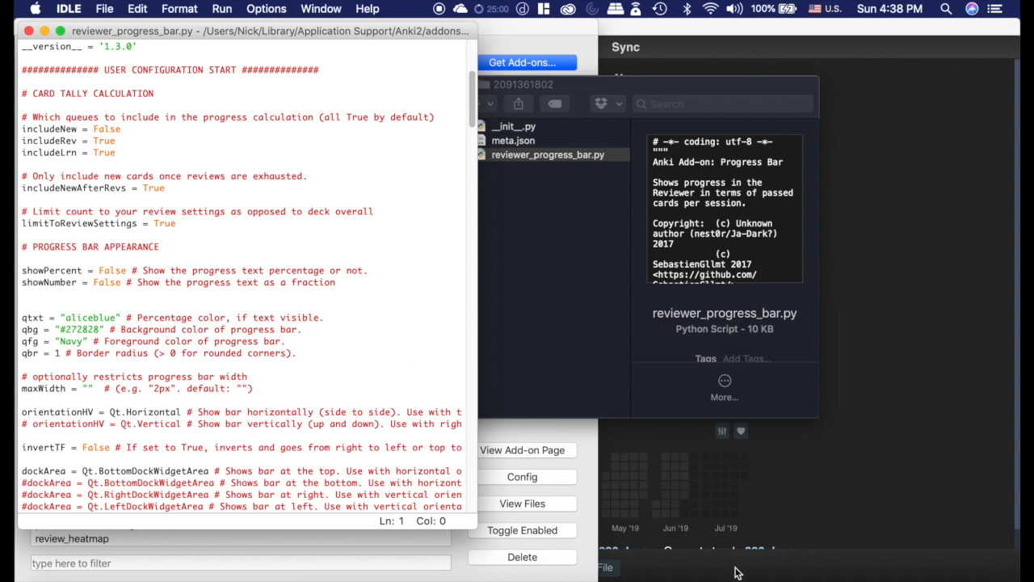